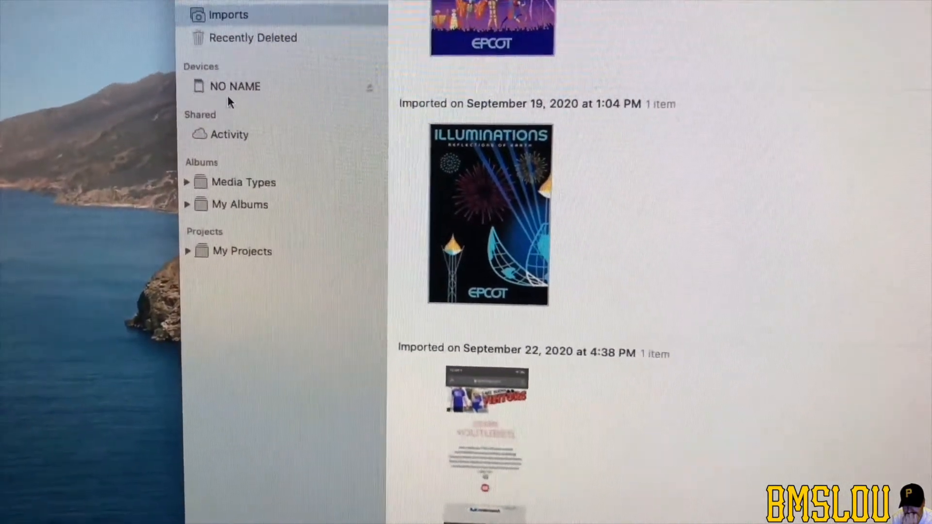
# Step: Select the NO NAME camera under Devices to show its one new video for import
pyautogui.click(234, 87)
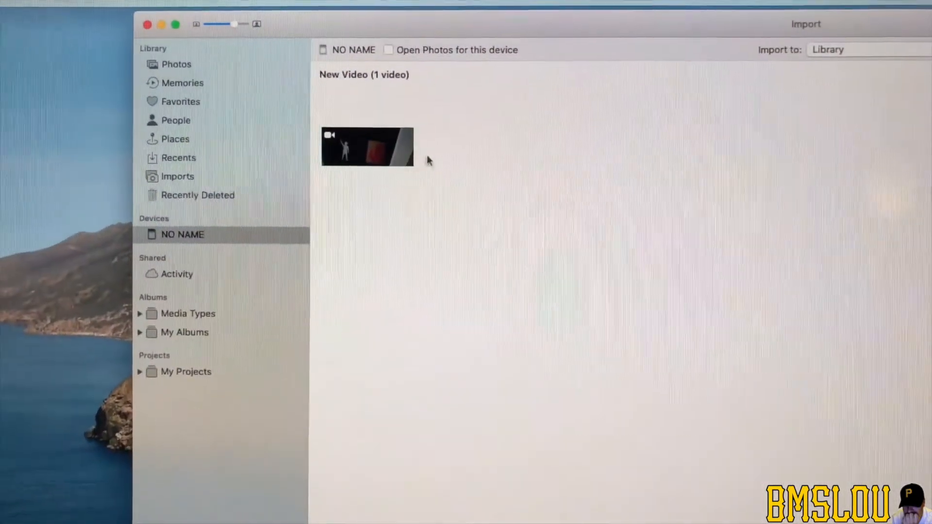
# Step: Select the camera's new video and drag it onto the desktop as NORM0001.mp4
pyautogui.click(367, 147)
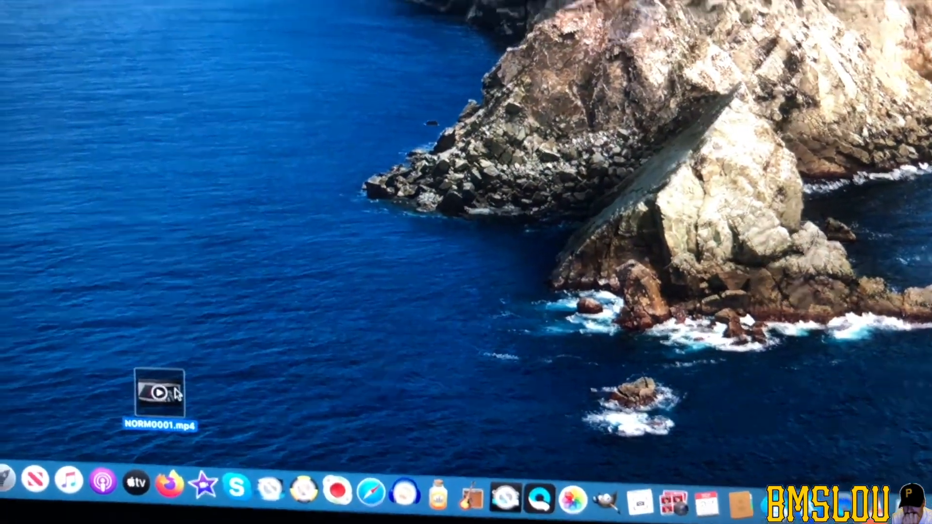
# Step: Open NORM0001.mp4 from the desktop in QuickTime Player at its first frame
pyautogui.doubleClick(161, 392)
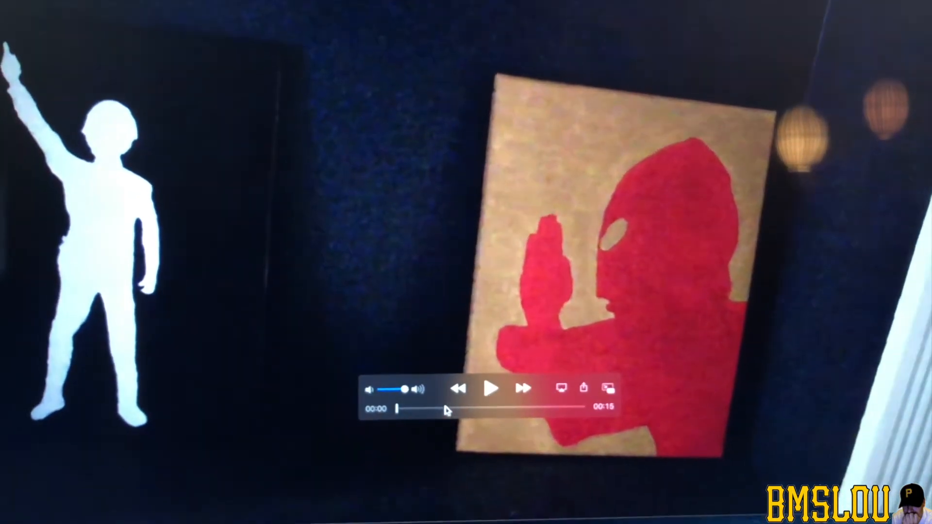